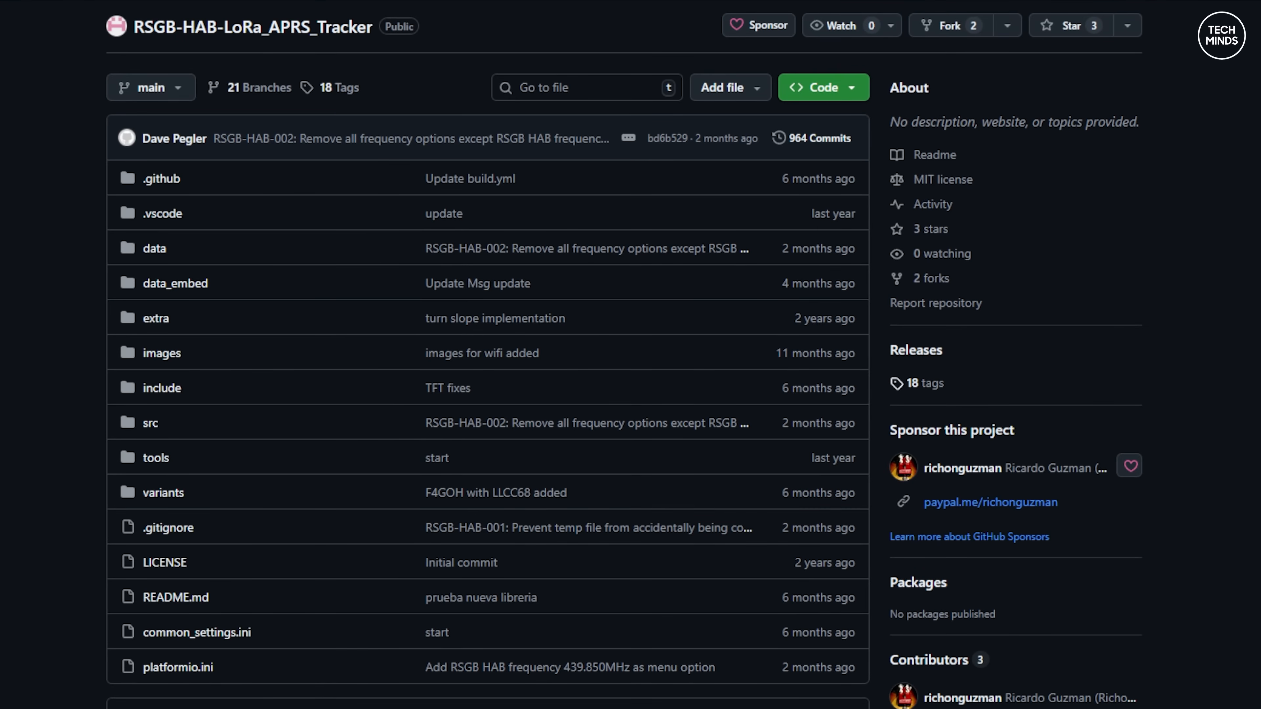
# - Scroll through the extracted RSGB-HAB-LoRa_APRS_Tracker-main folder contents in File Explorer
pyautogui.scroll(-3)
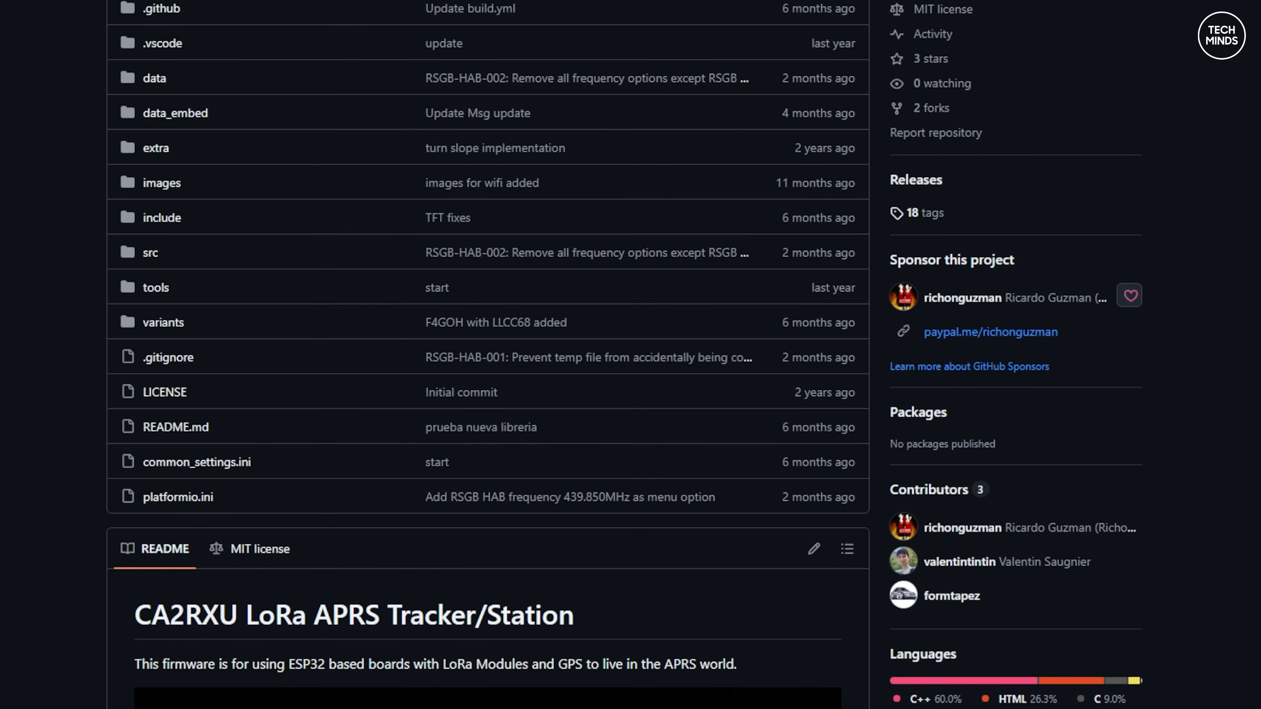
pyautogui.scroll(-3)
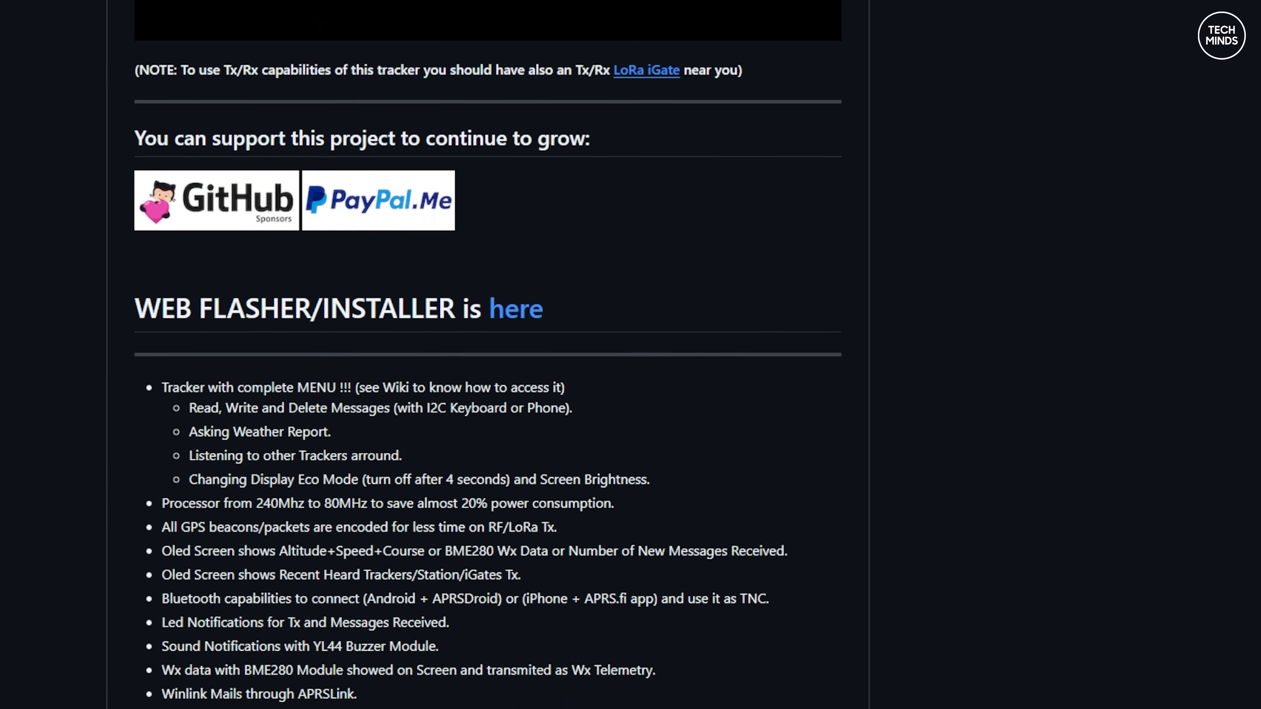
pyautogui.scroll(-3)
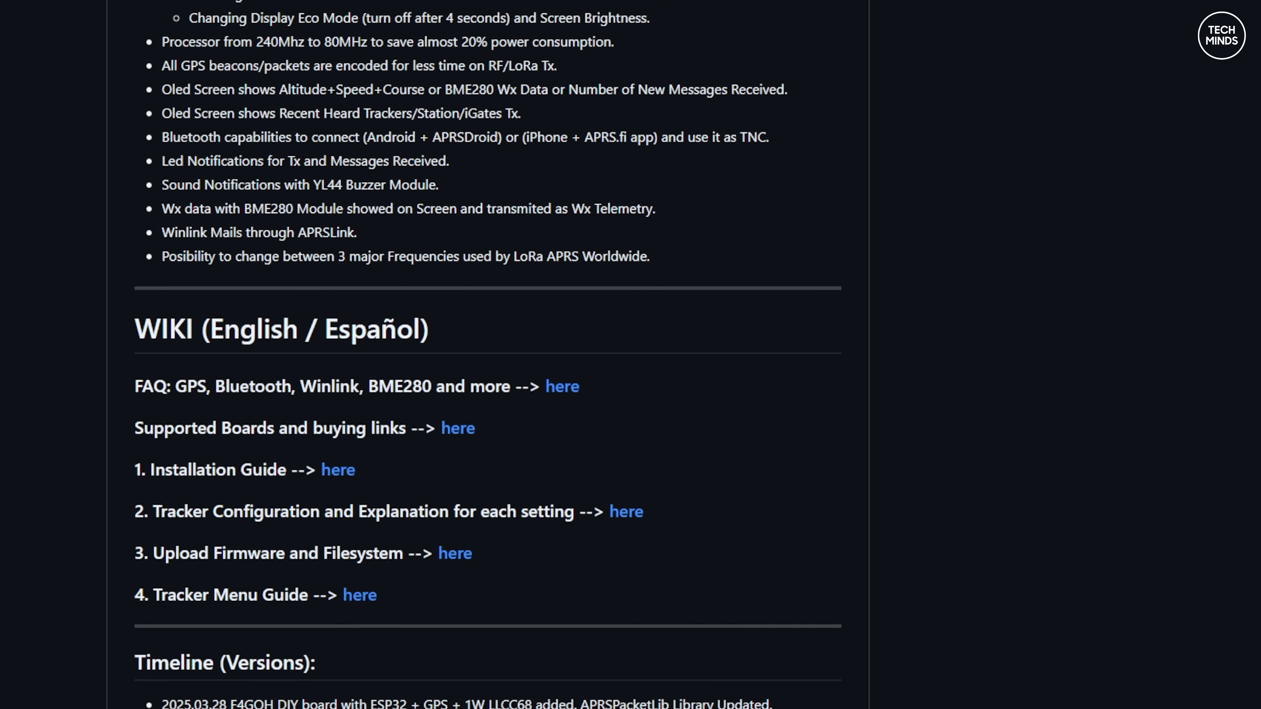
pyautogui.scroll(3)
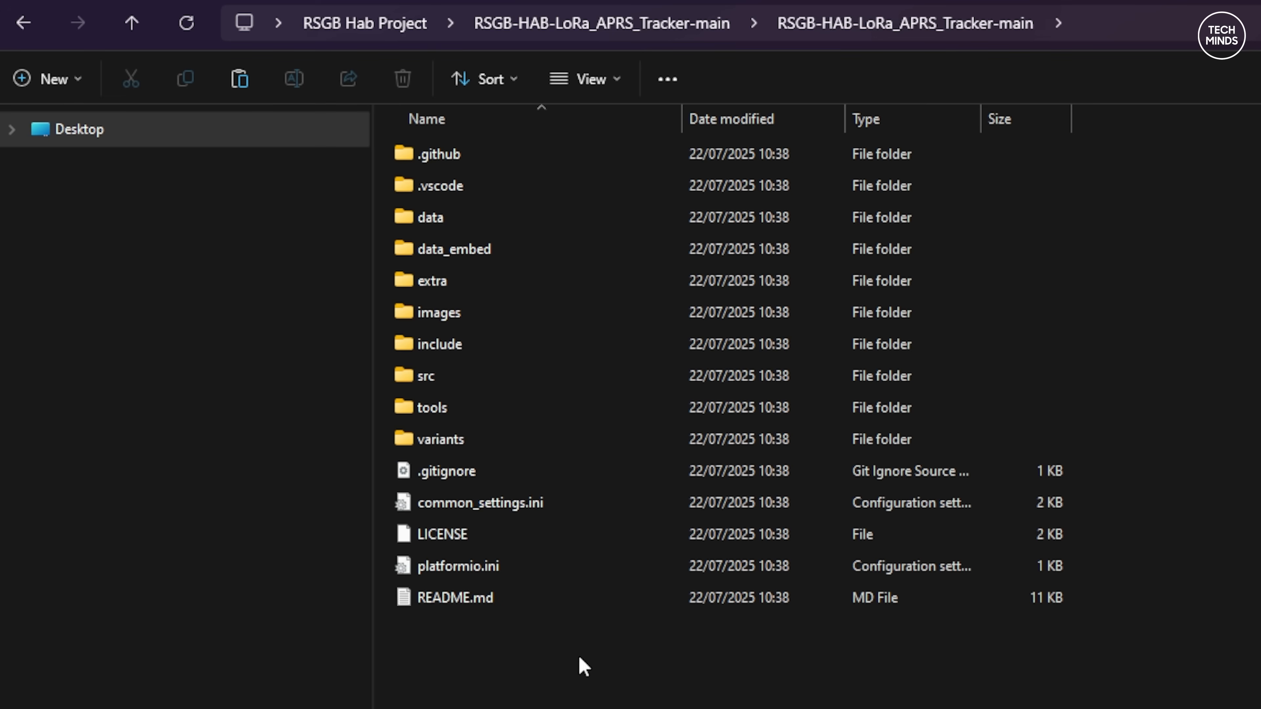
pyautogui.moveTo(499, 697)
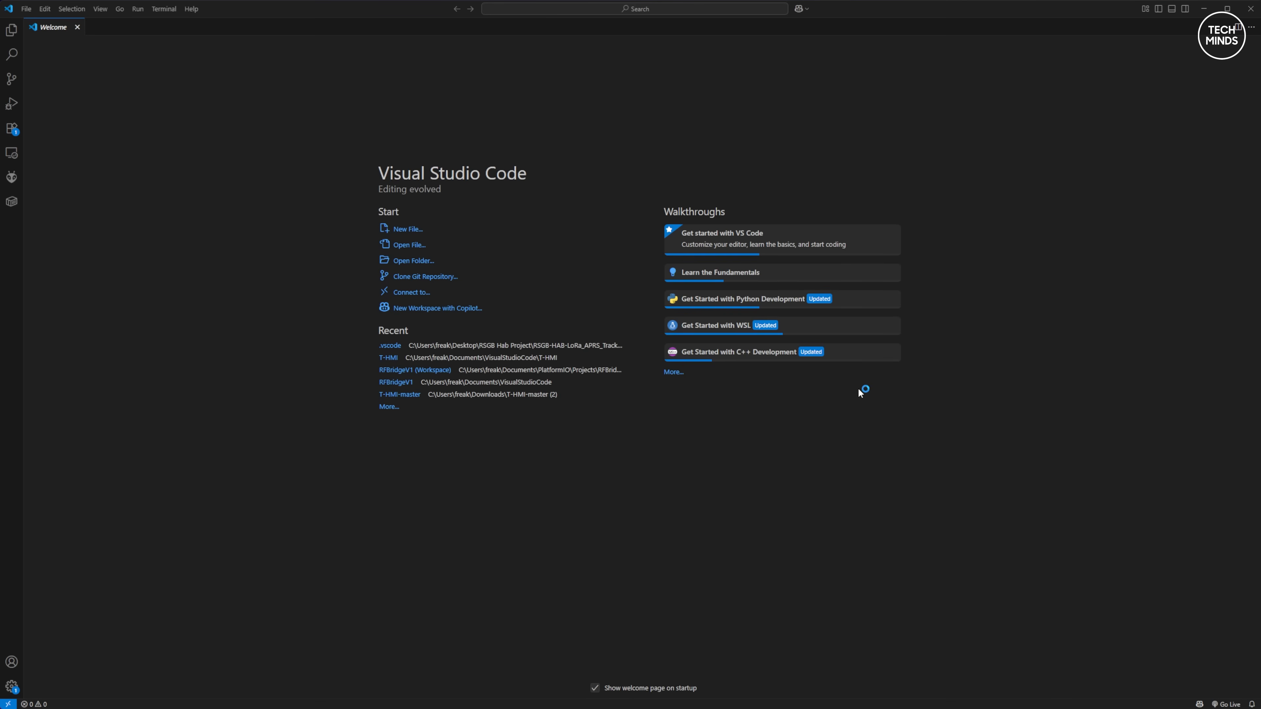
# - Show the PlatformIO sidebar and its project tasks from the Activity Bar
pyautogui.click(11, 177)
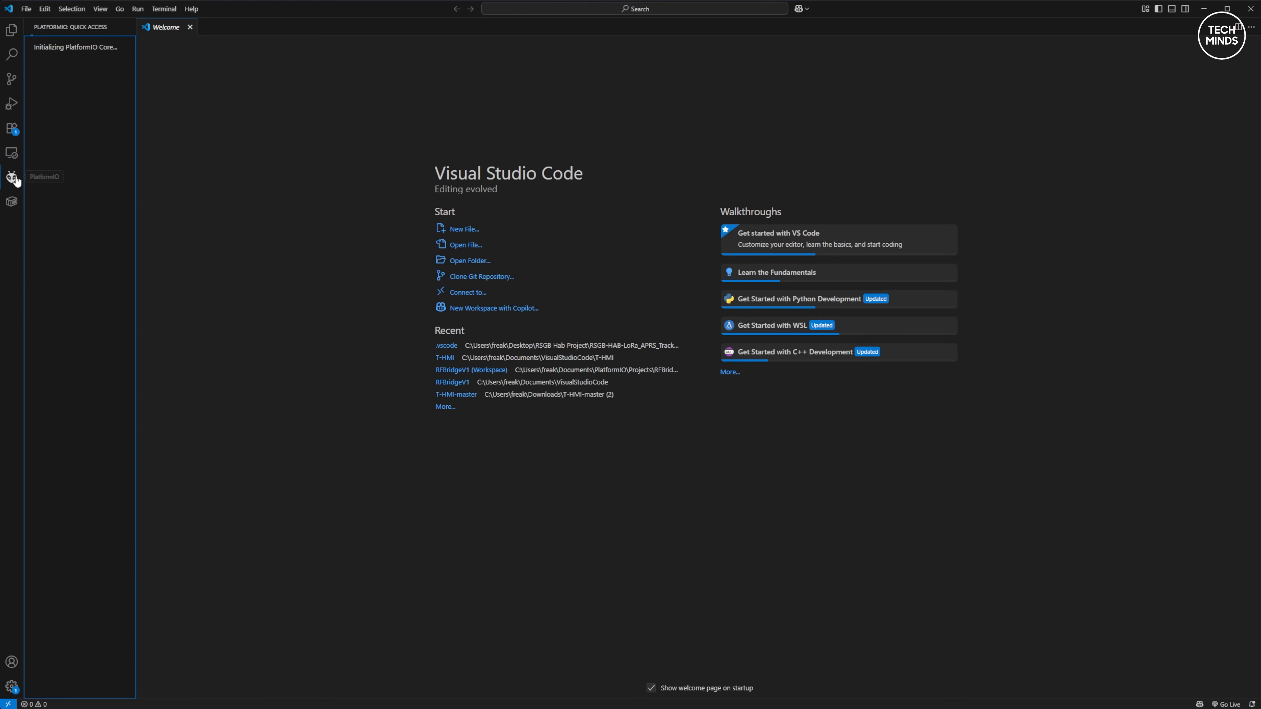
pyautogui.click(11, 179)
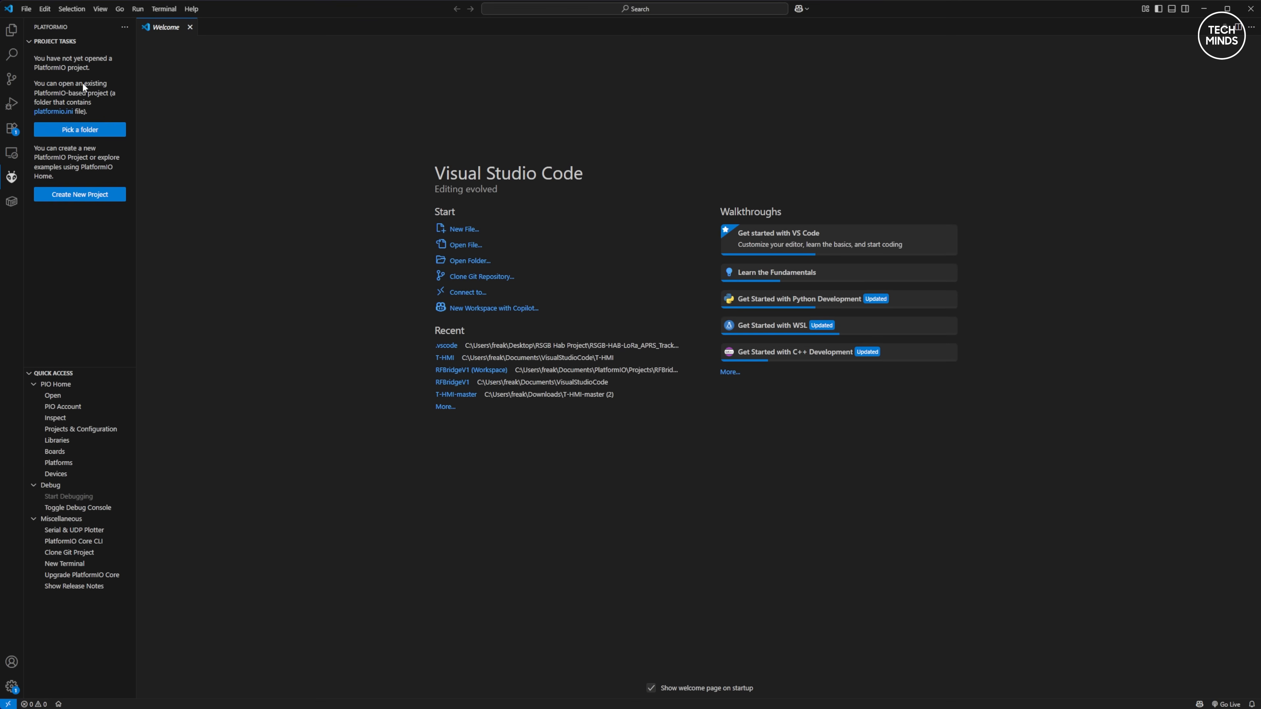
pyautogui.moveTo(501, 243)
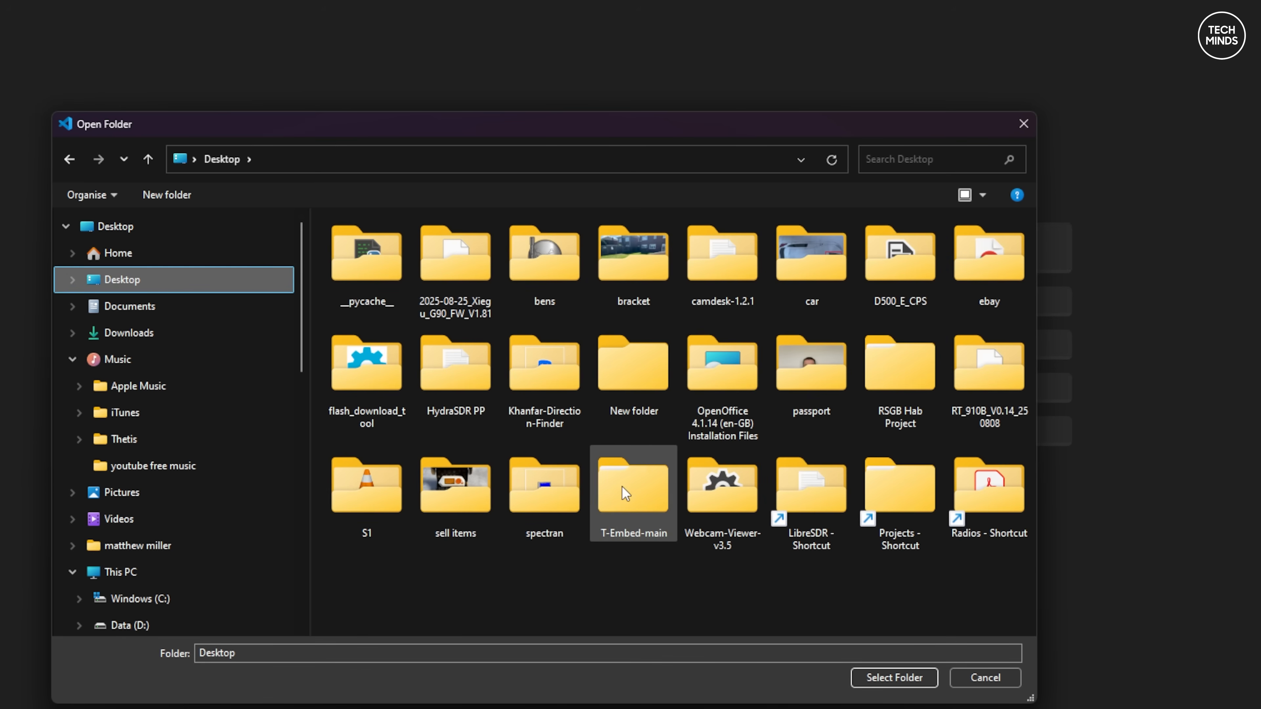
pyautogui.moveTo(996, 445)
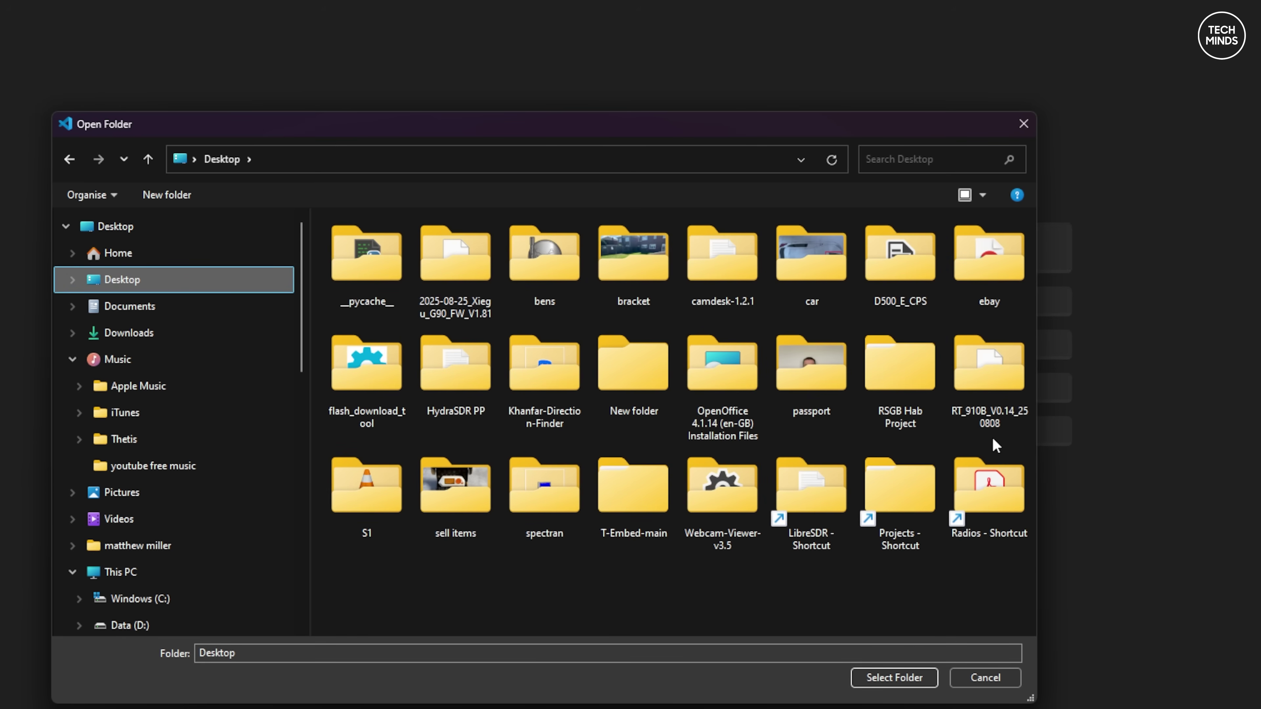
# - Select RSGB Hab Project › RSGB-HAB-LoRa_APRS_Tracker-main as the project folder to open
pyautogui.doubleClick(899, 364)
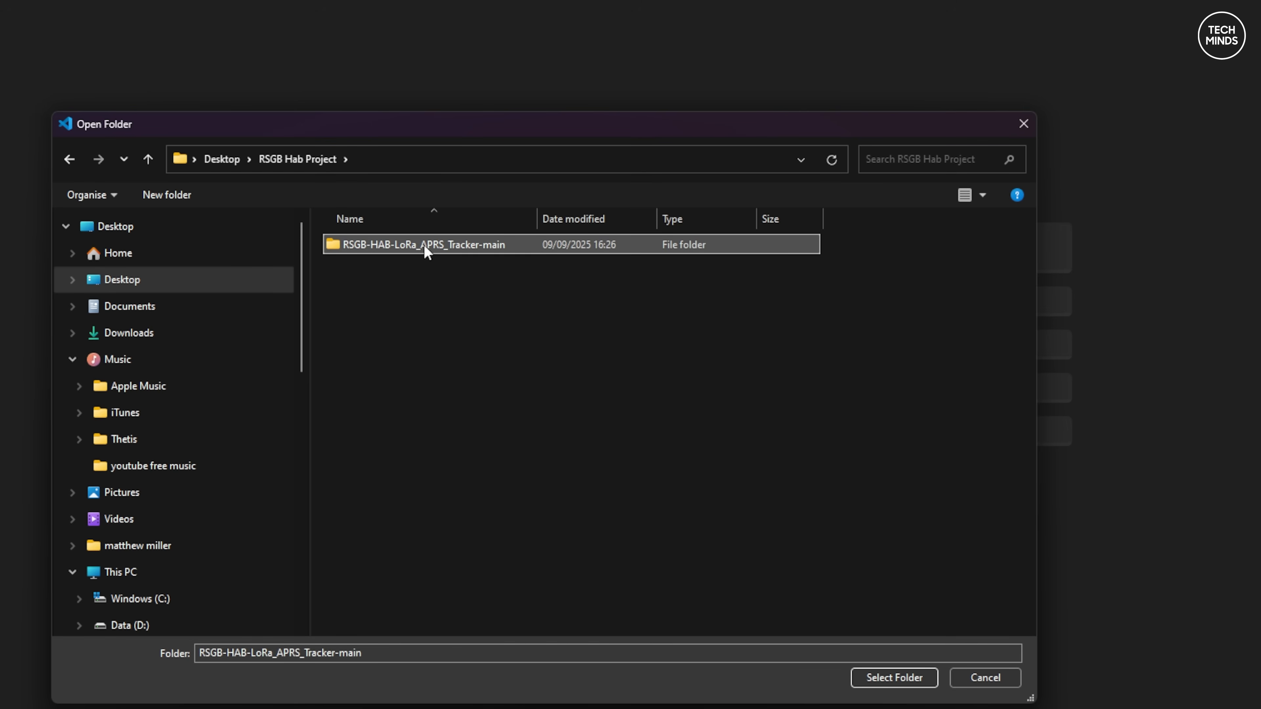
pyautogui.doubleClick(424, 244)
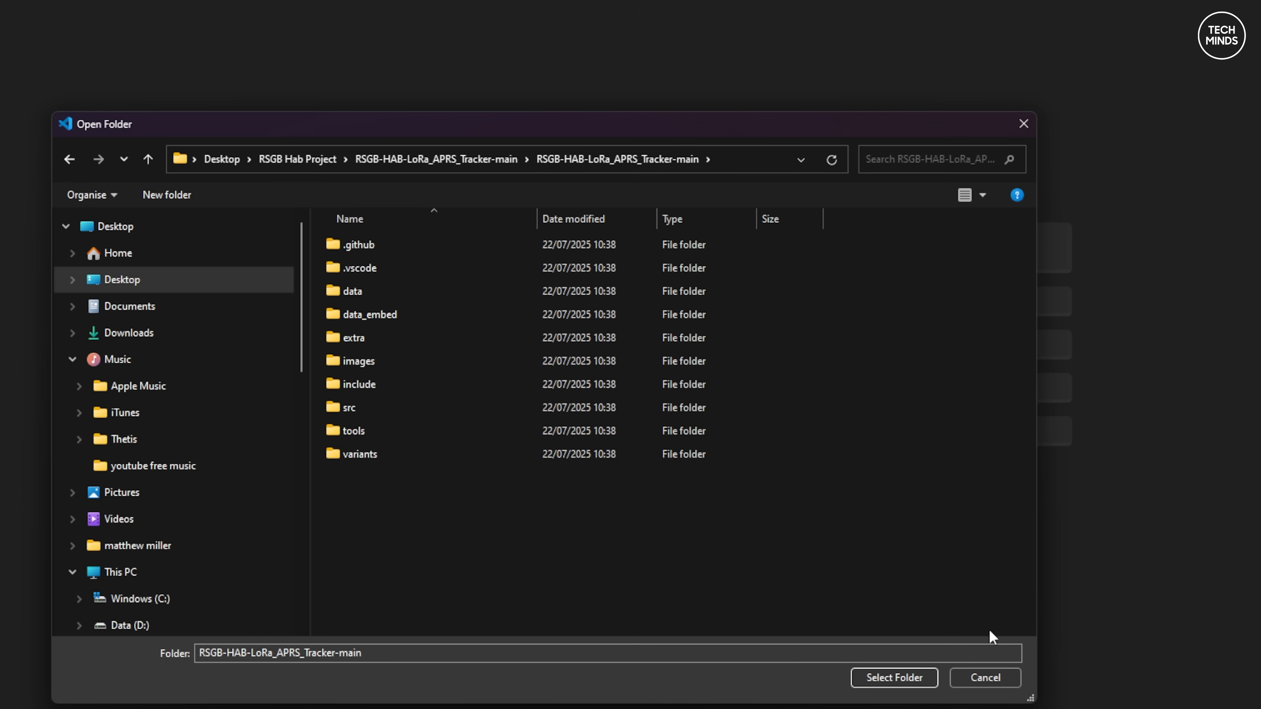
pyautogui.click(892, 678)
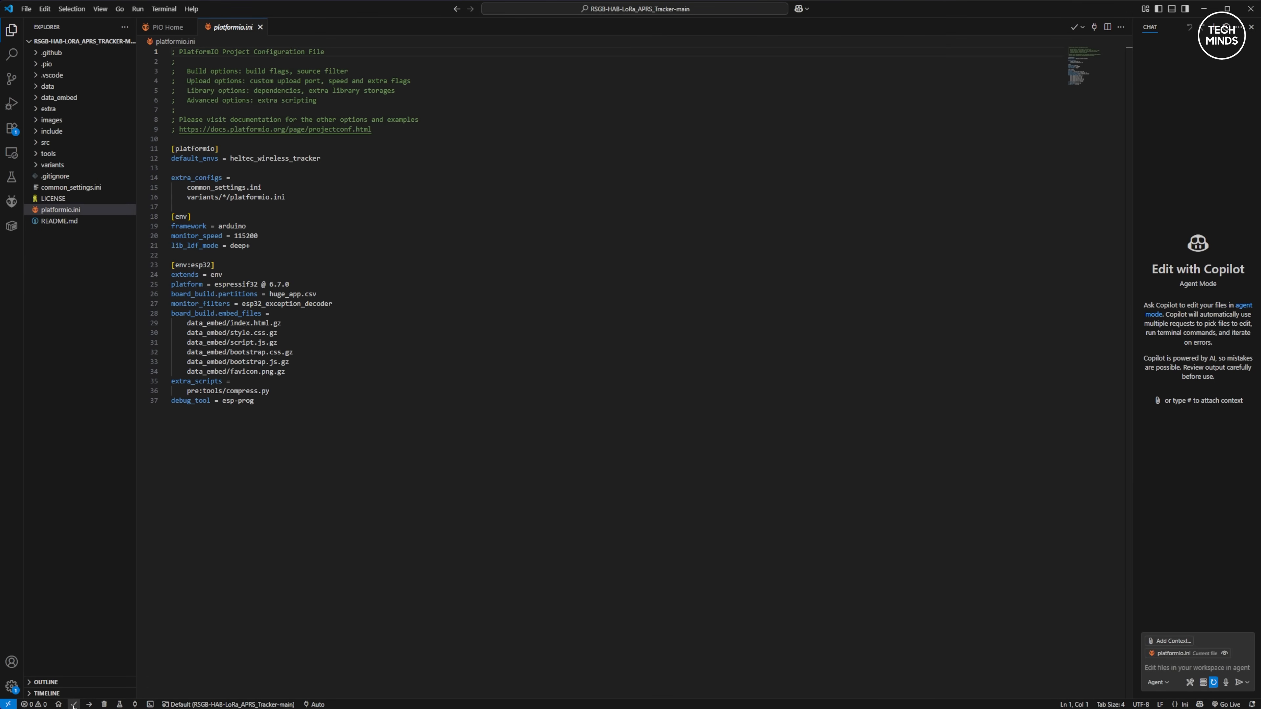
# - Start the PlatformIO build of the heltec_wireless_tracker environment from the status bar
pyautogui.click(93, 704)
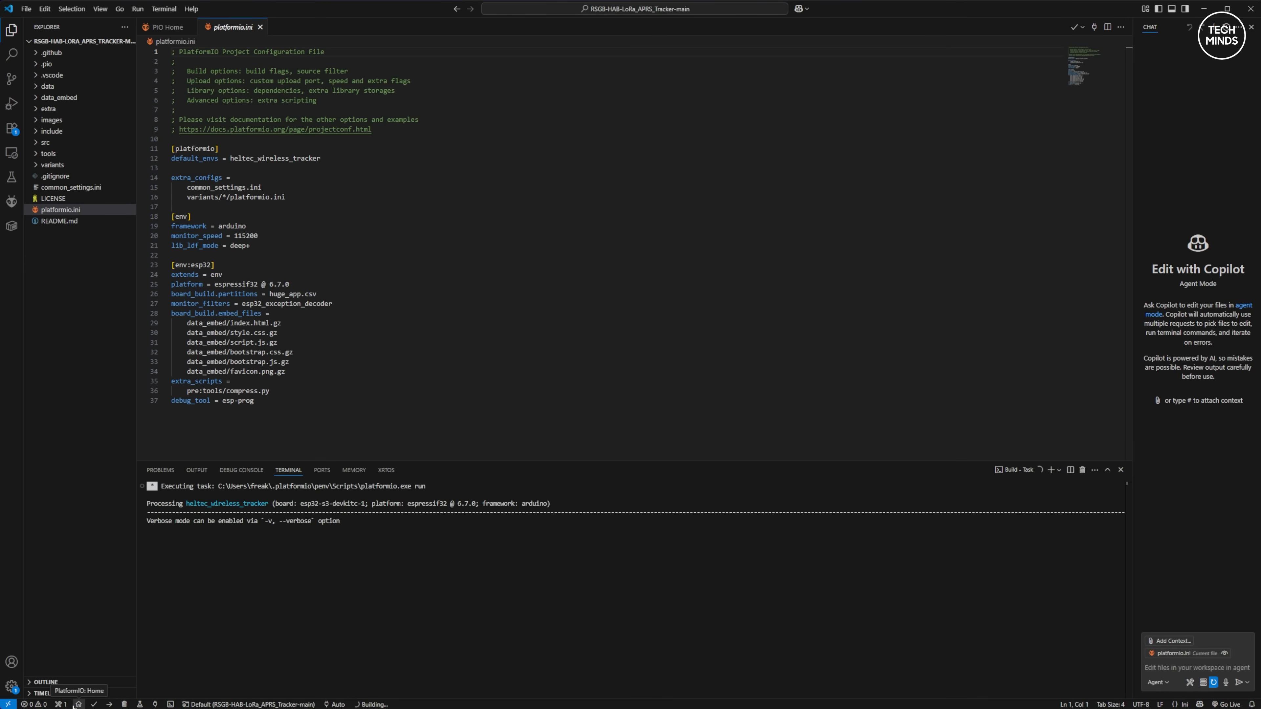